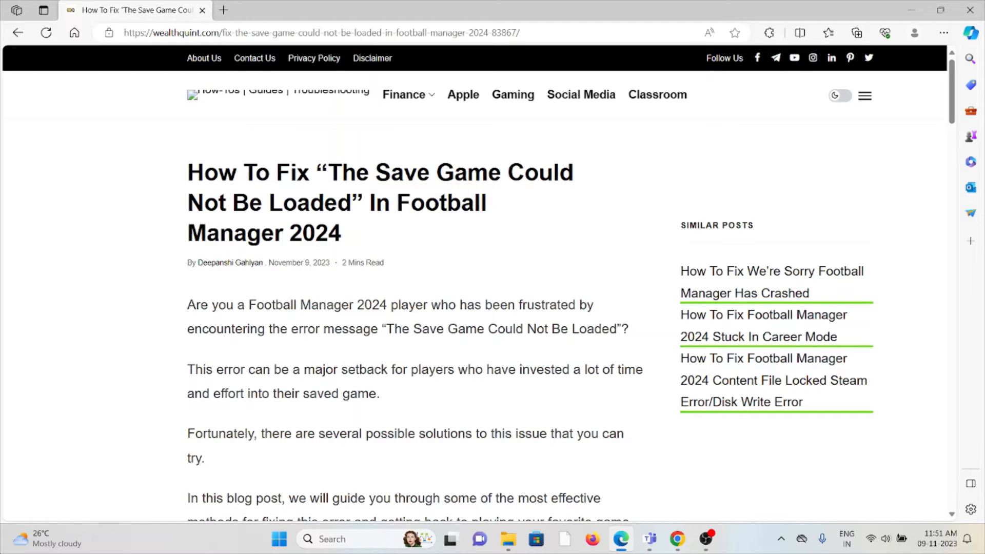
mouse_move(640, 393)
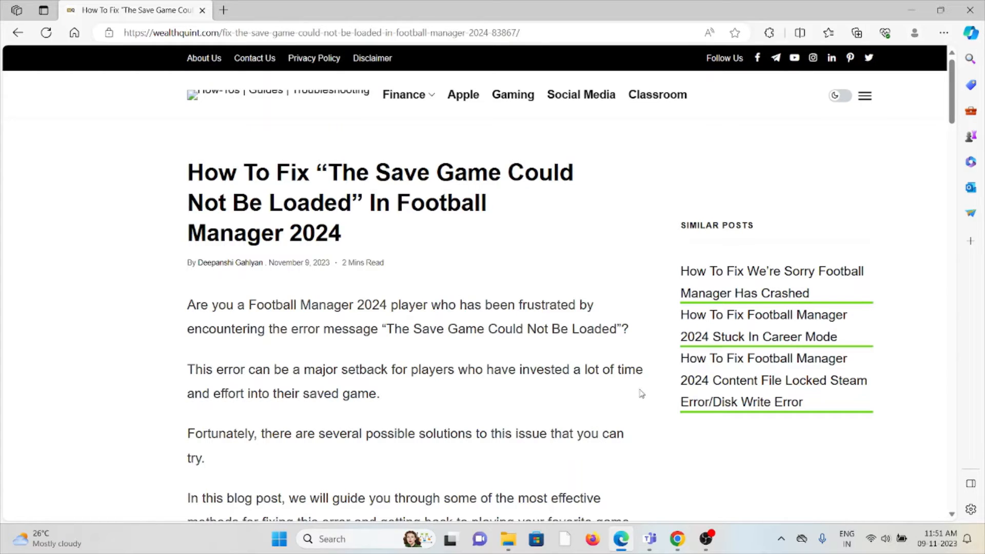
mouse_move(649, 403)
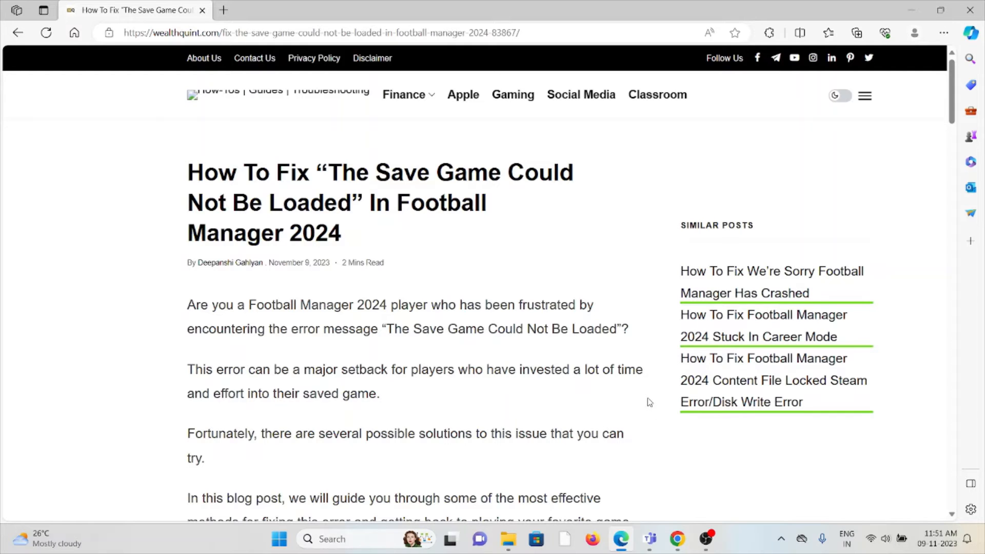
scroll(down, 3)
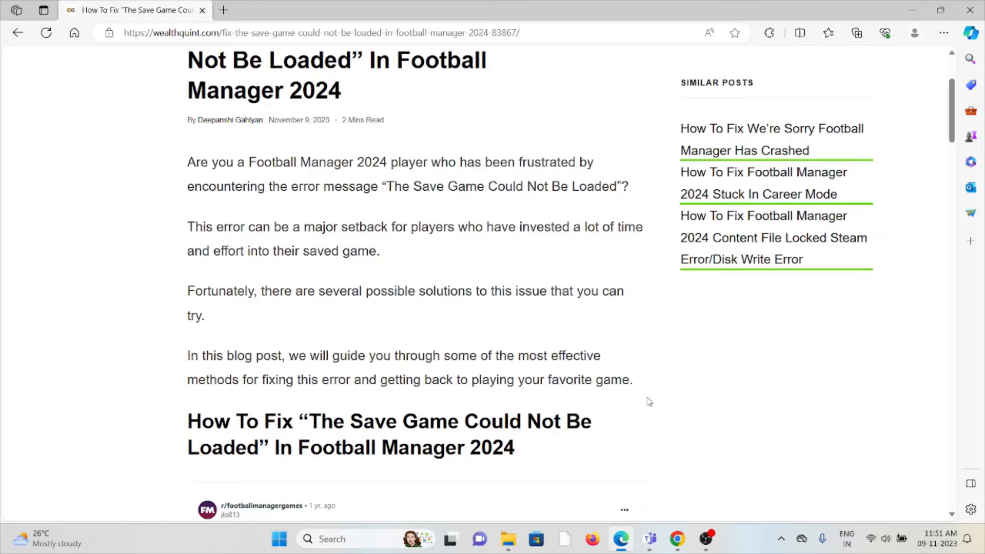
scroll(down, 3)
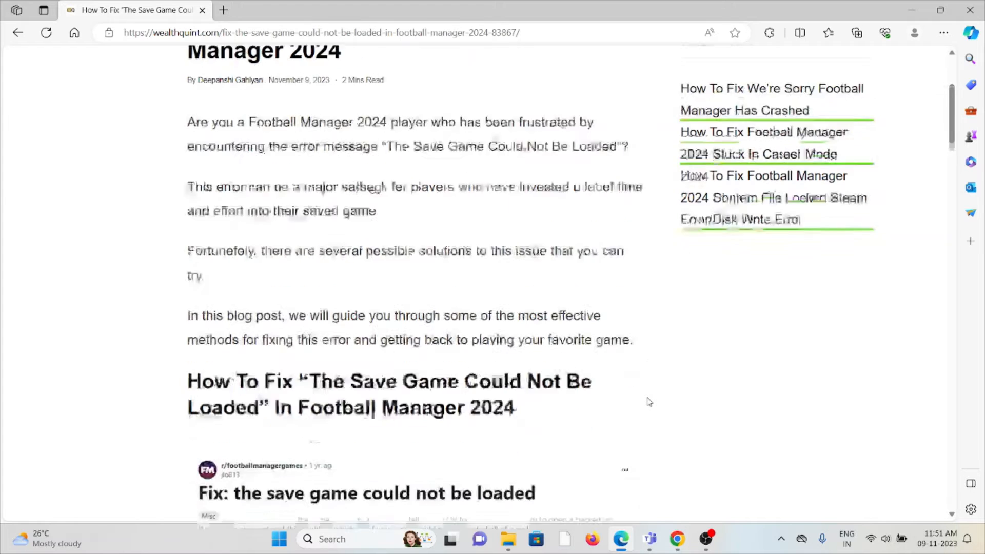
scroll(down, 3)
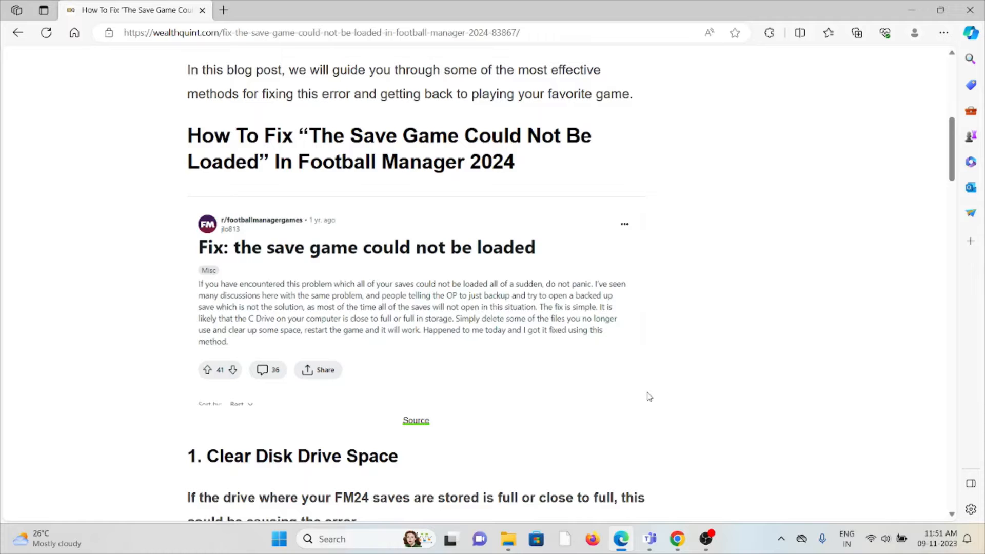
mouse_move(656, 394)
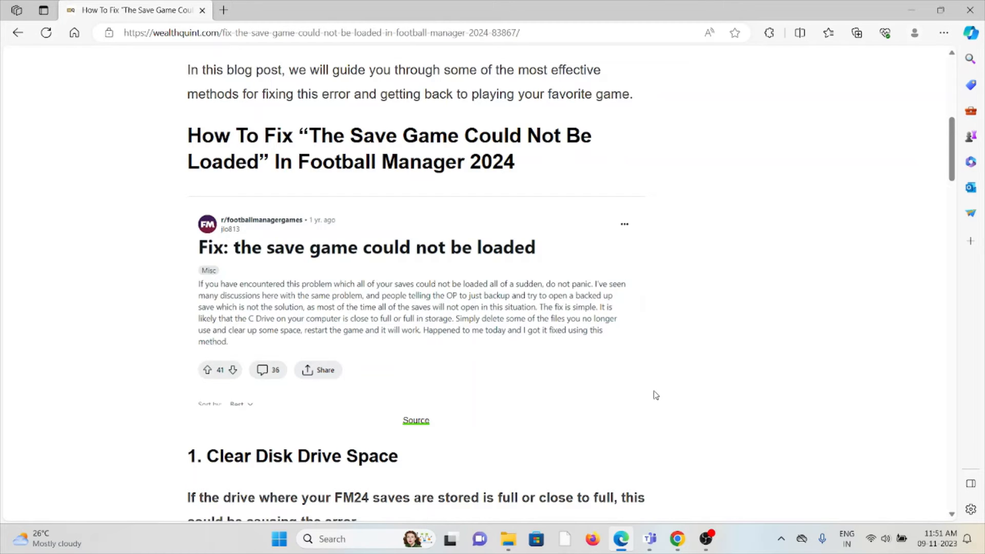
scroll(down, 3)
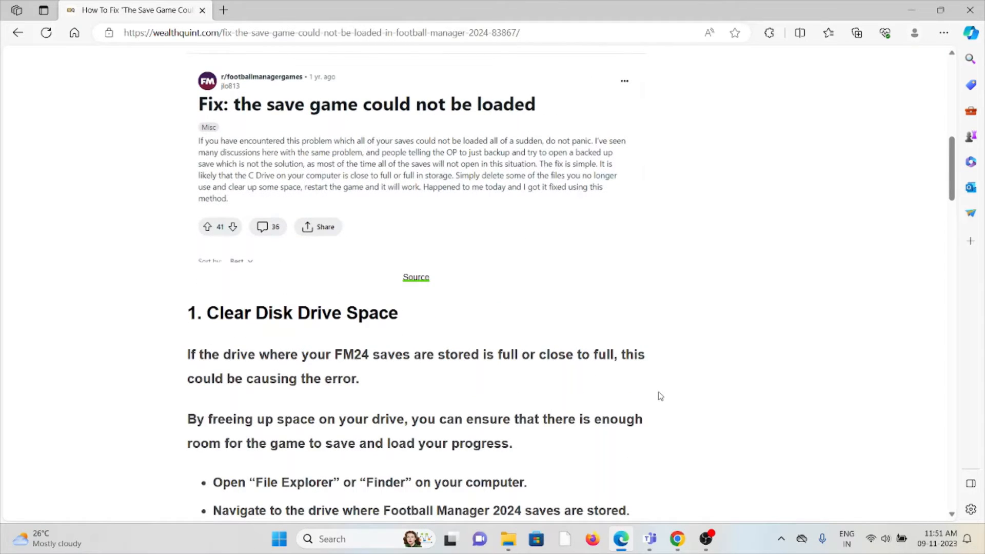
mouse_move(657, 393)
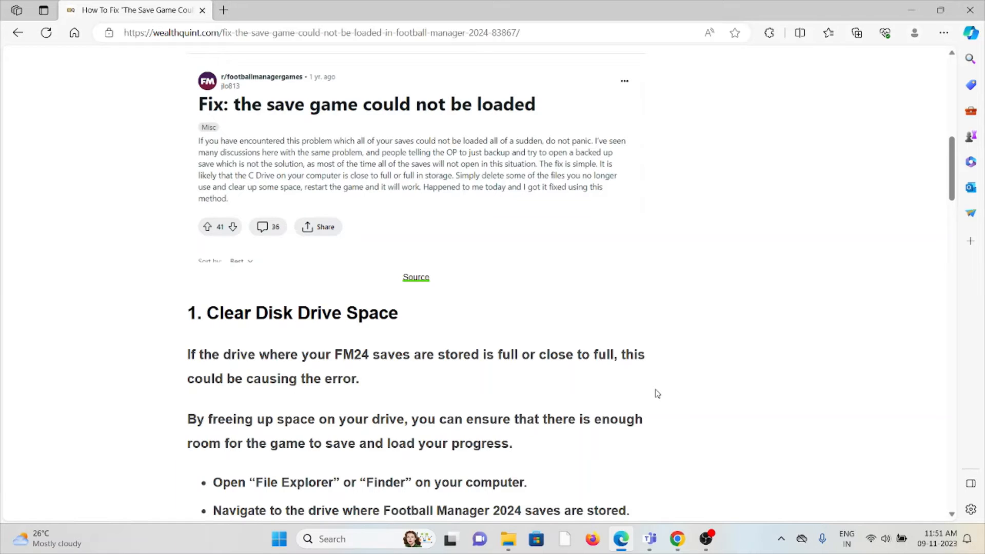
scroll(down, 3)
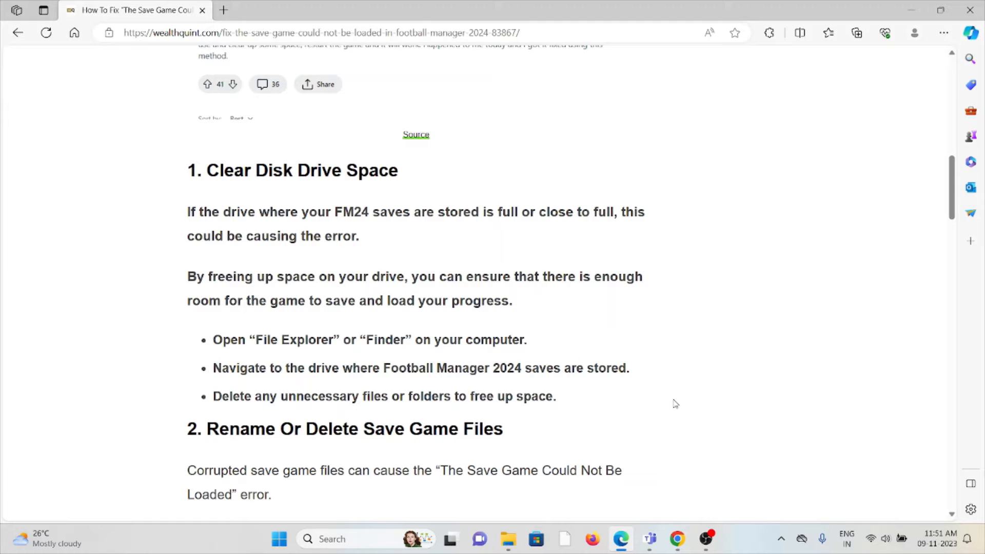
scroll(down, 3)
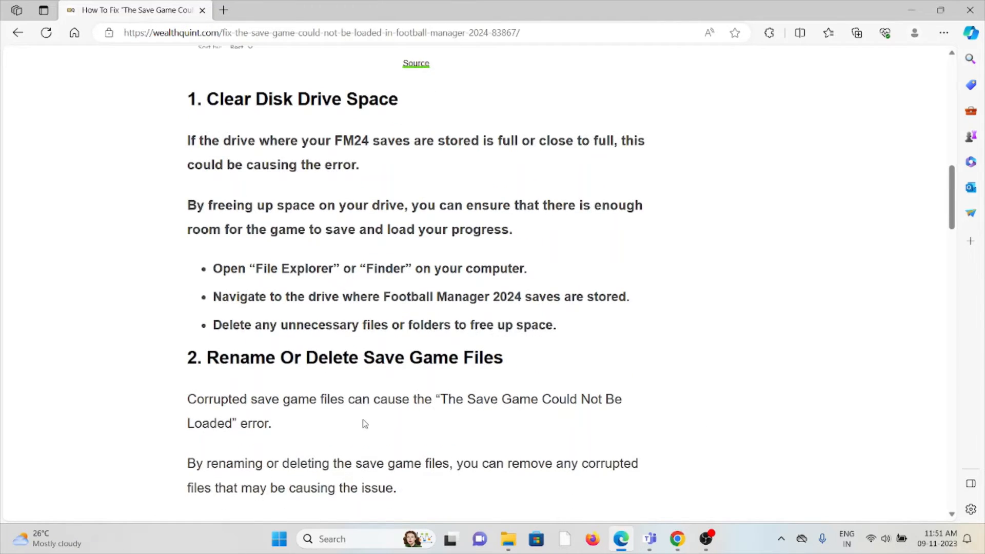
scroll(down, 3)
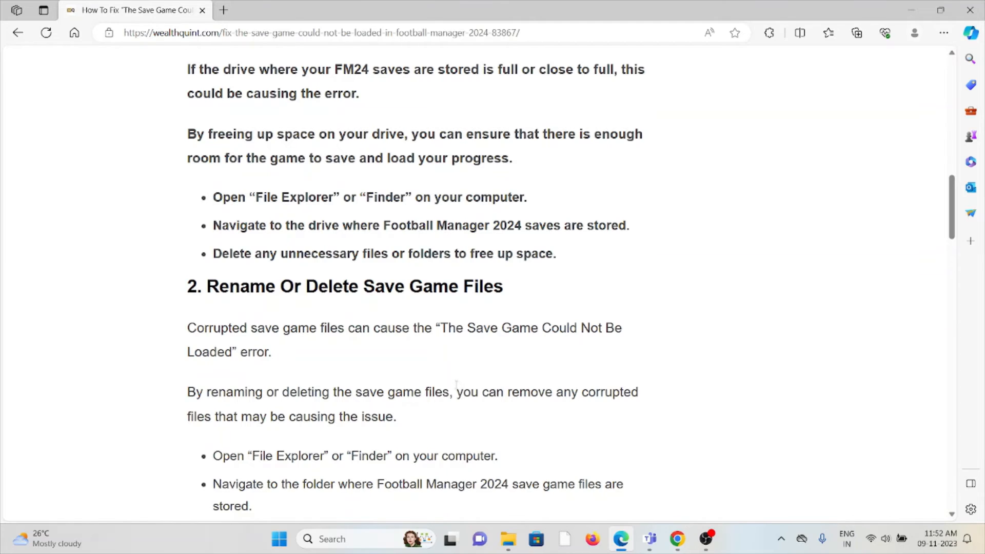
scroll(down, 3)
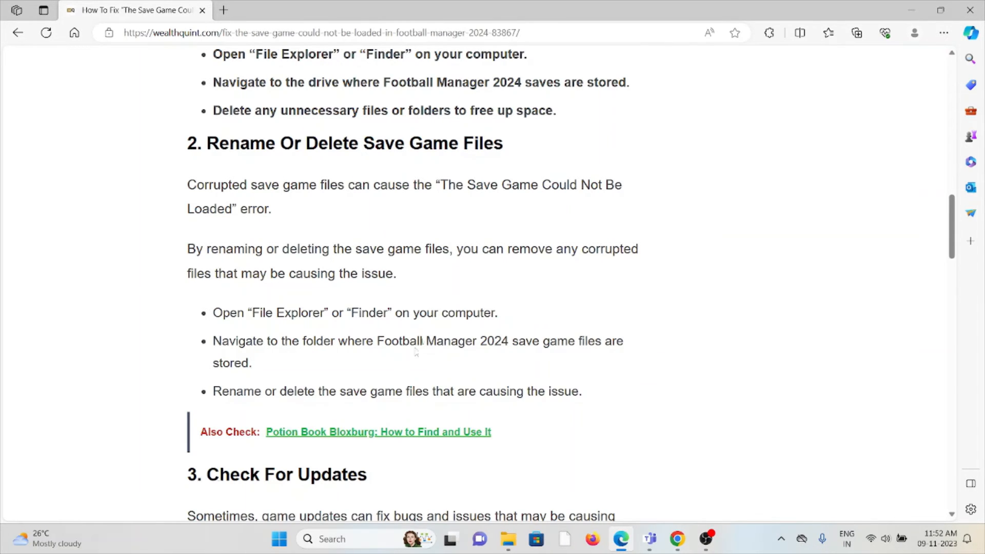
scroll(down, 3)
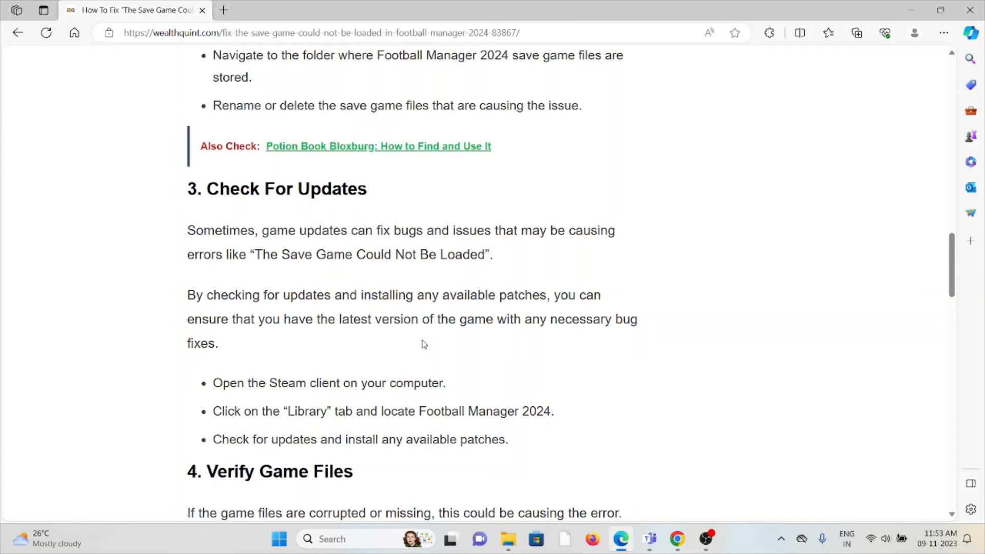
mouse_move(494, 248)
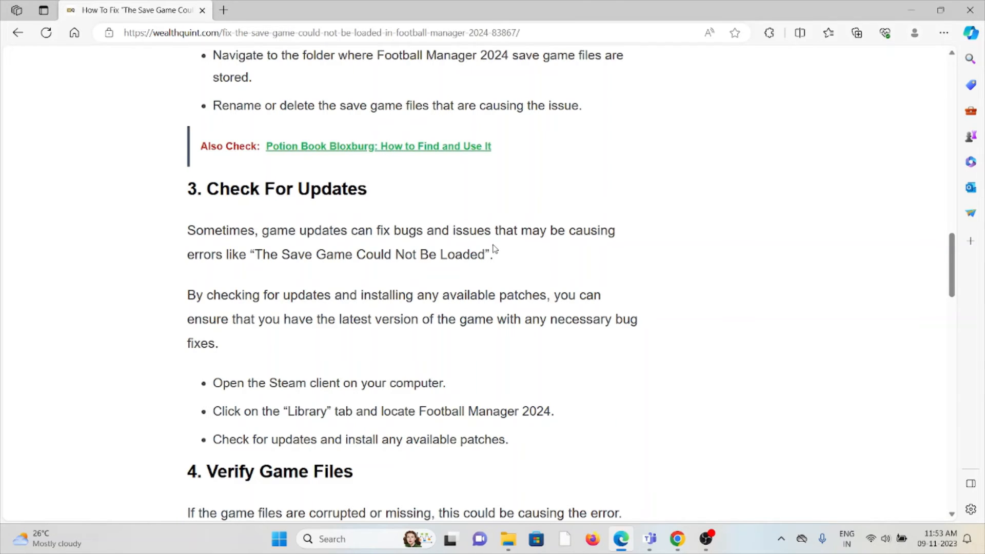
scroll(down, 3)
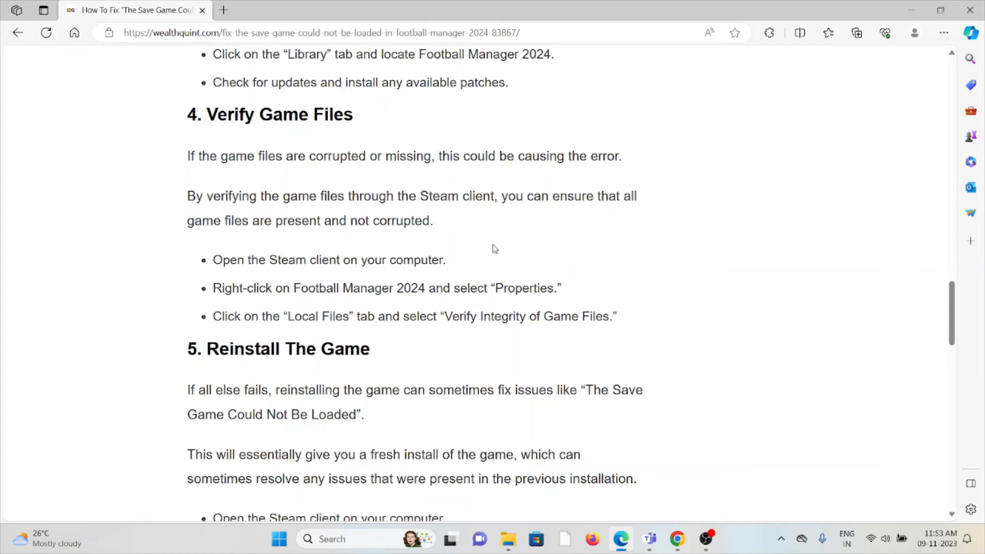
scroll(down, 3)
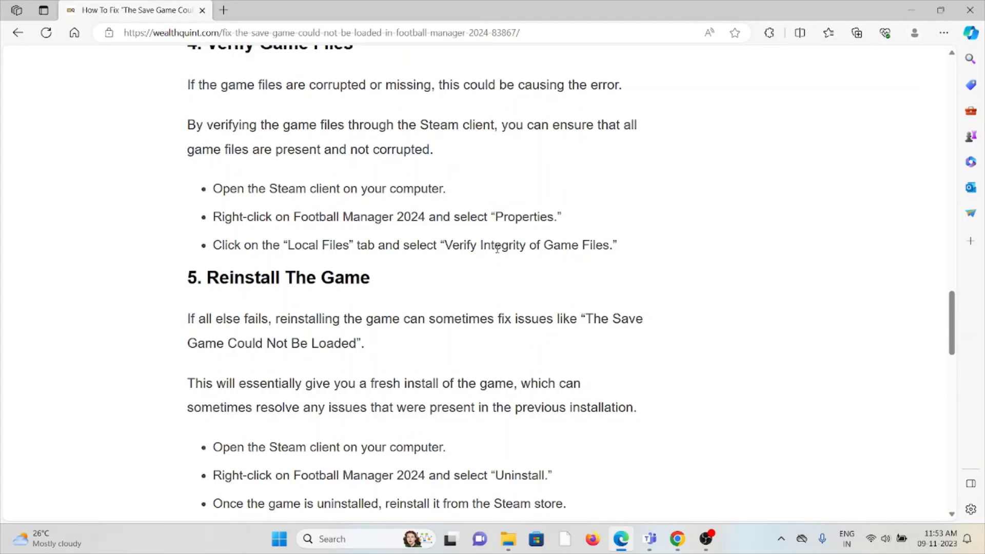
scroll(down, 3)
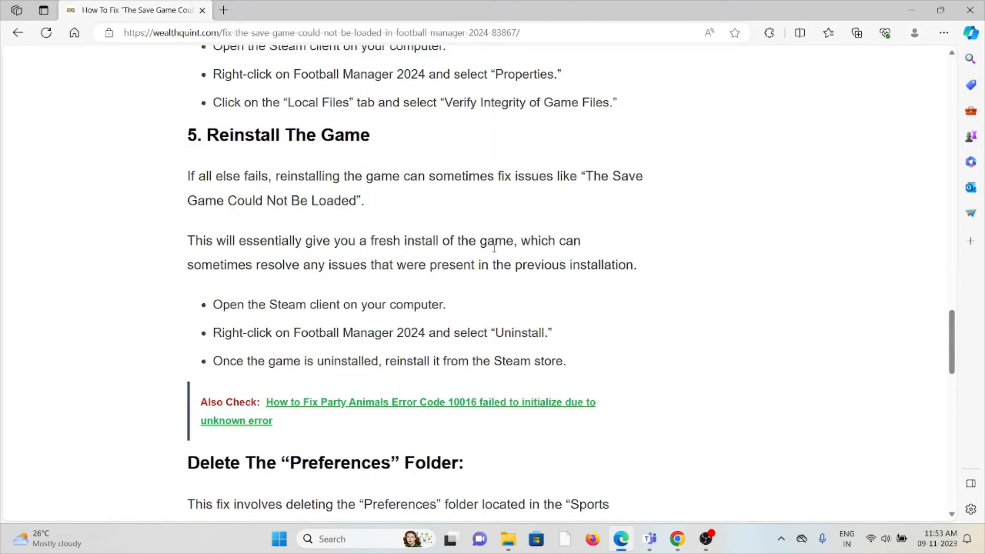
scroll(down, 3)
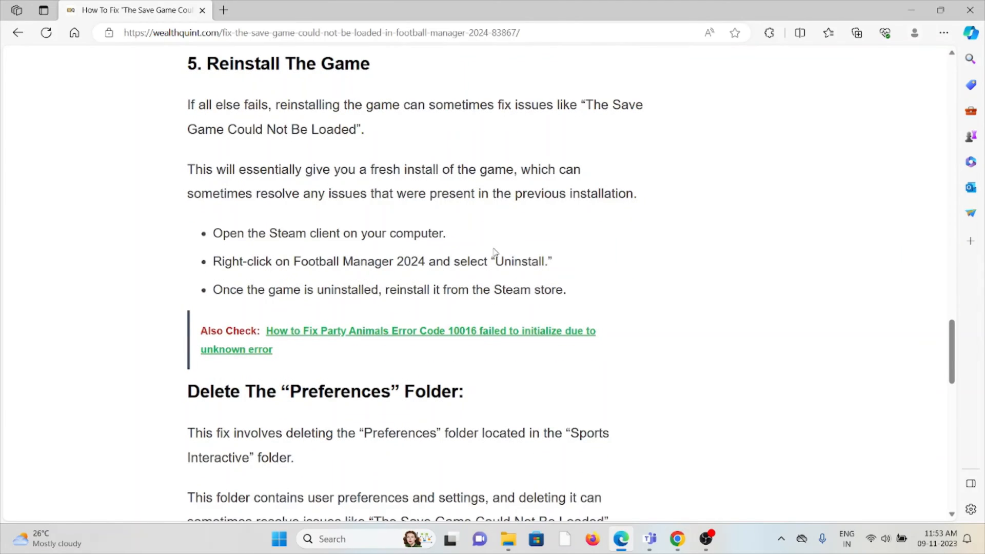
scroll(down, 3)
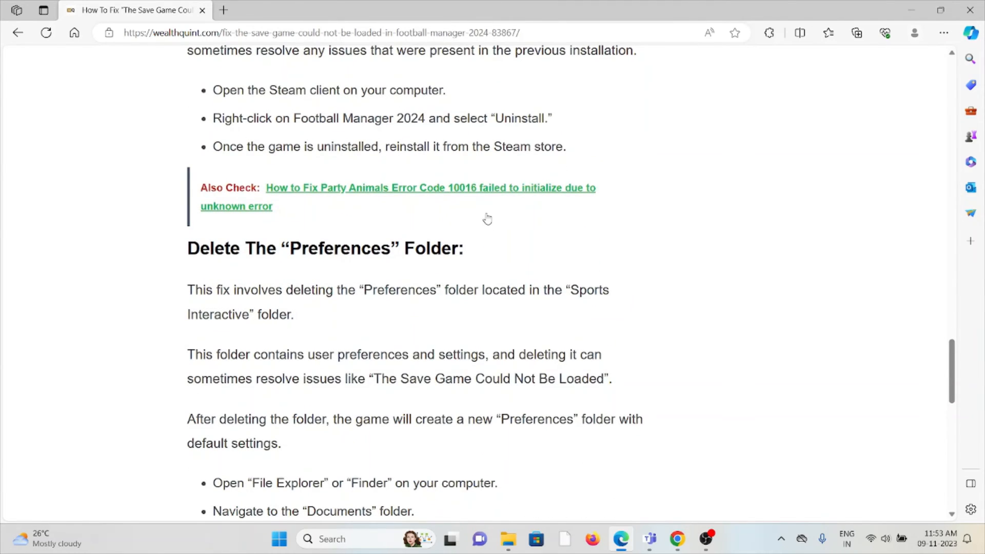
scroll(down, 3)
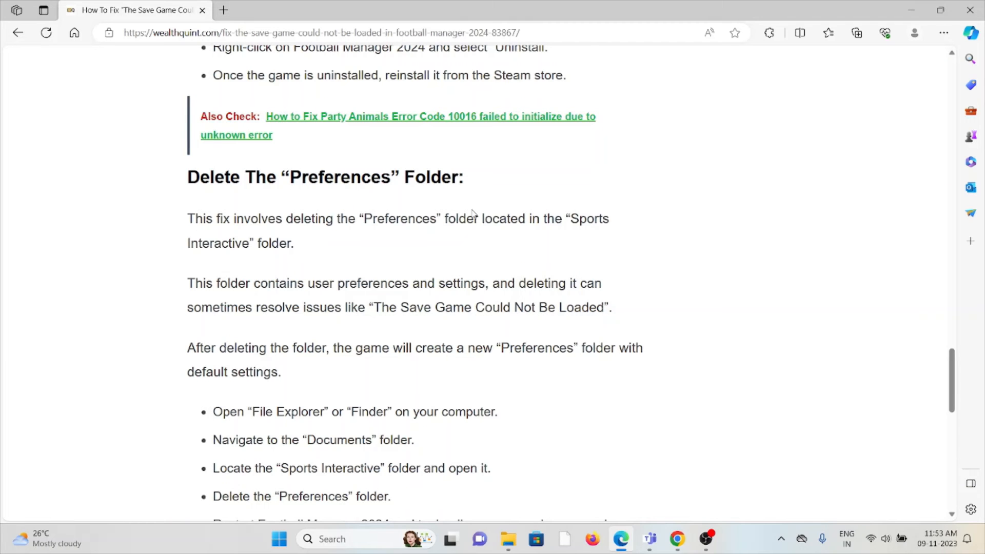
scroll(down, 3)
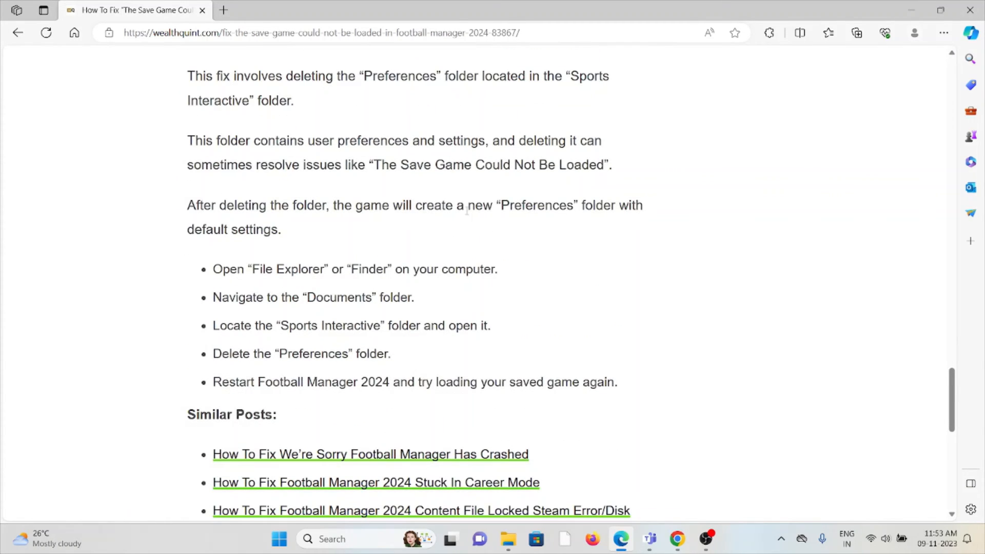
scroll(up, 3)
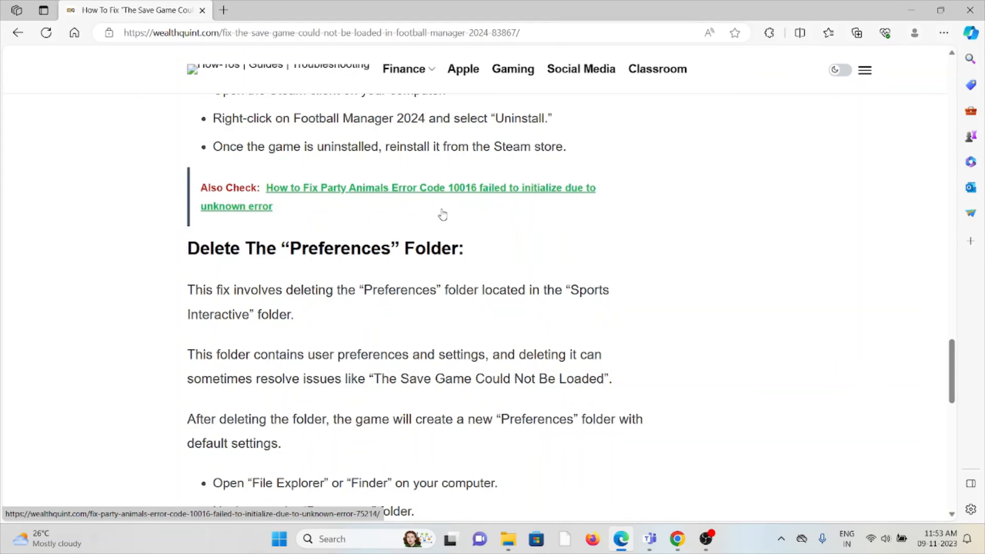
scroll(up, 3)
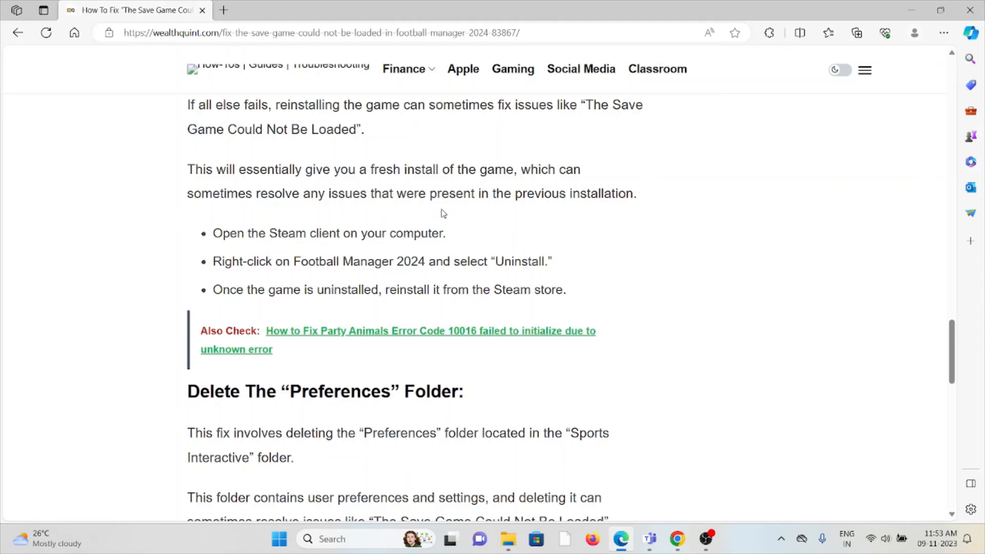
scroll(down, 3)
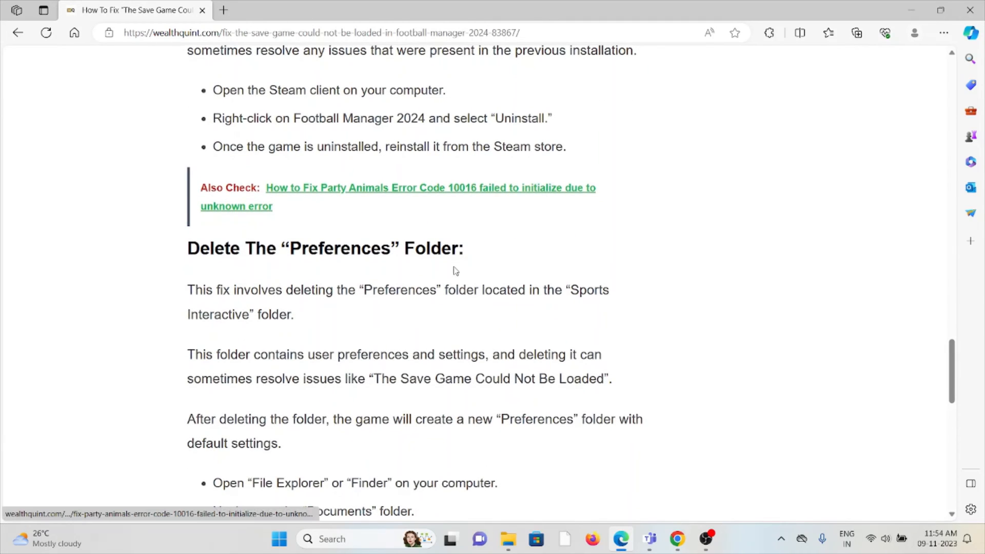
mouse_move(470, 255)
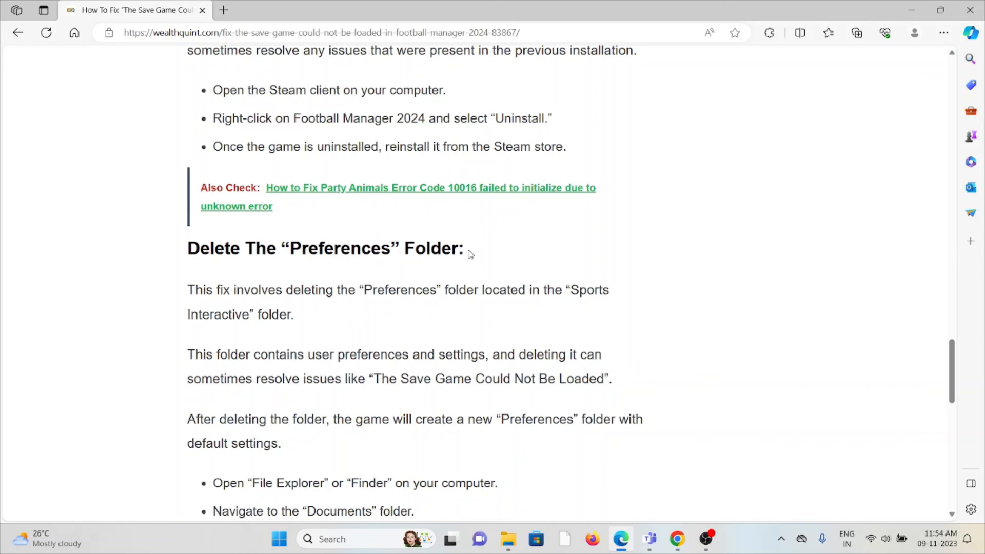
mouse_move(474, 228)
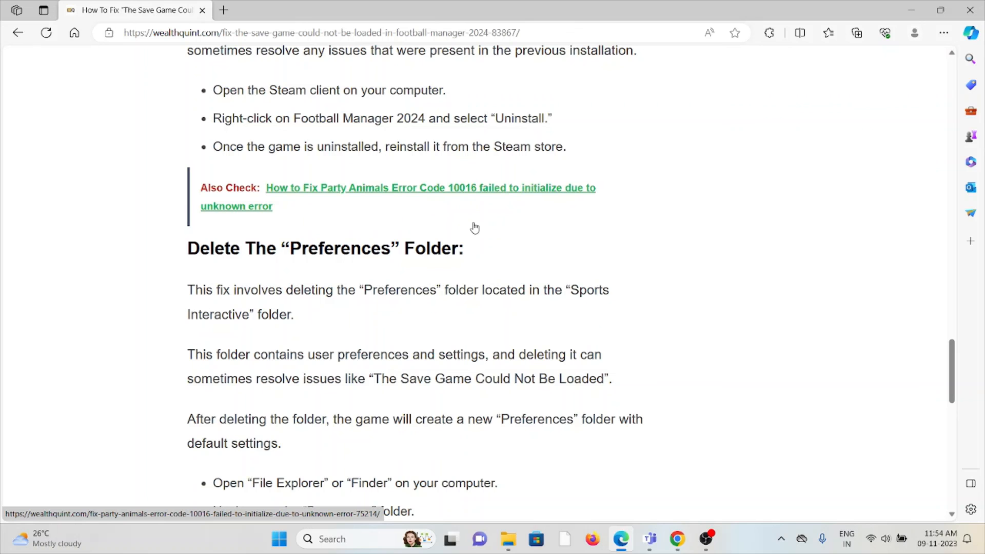
mouse_move(493, 196)
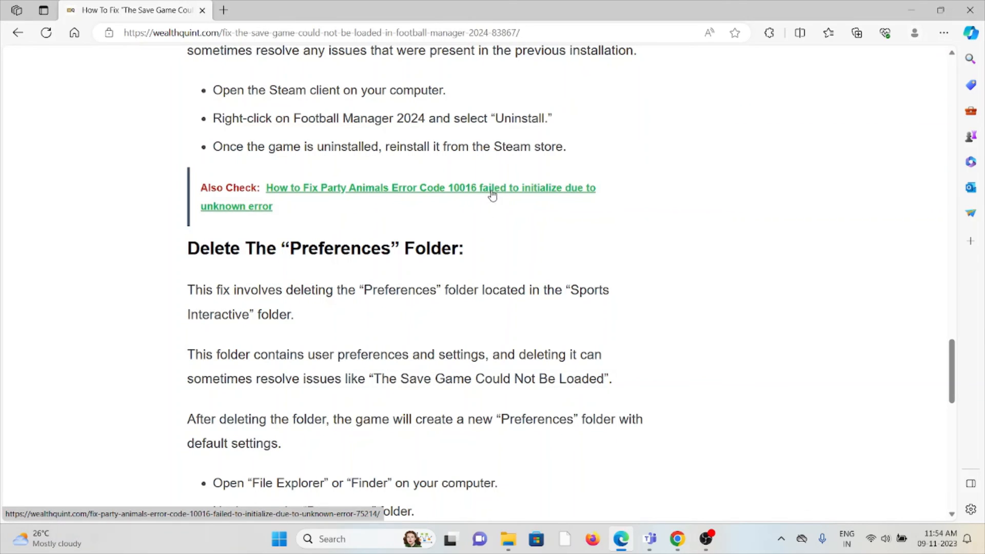
scroll(down, 3)
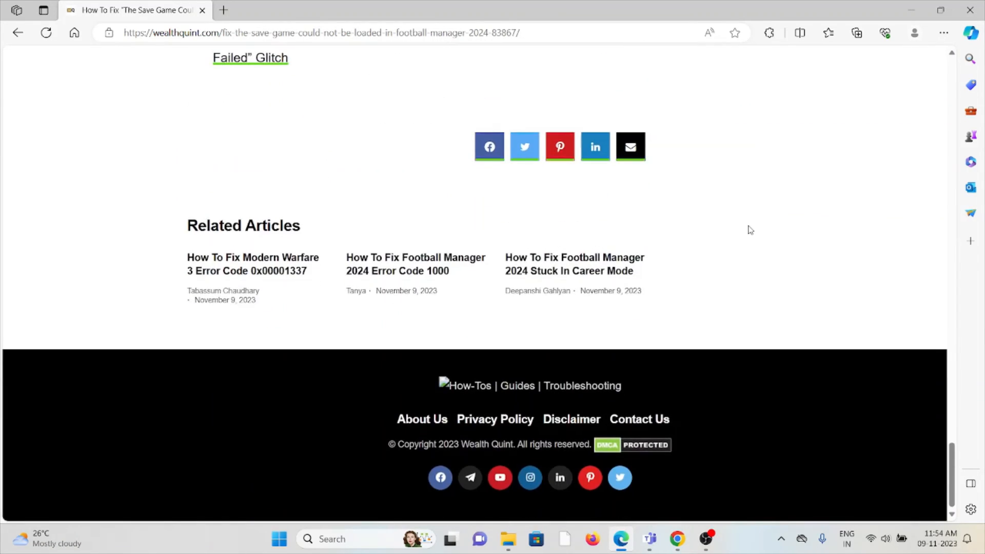
scroll(up, 3)
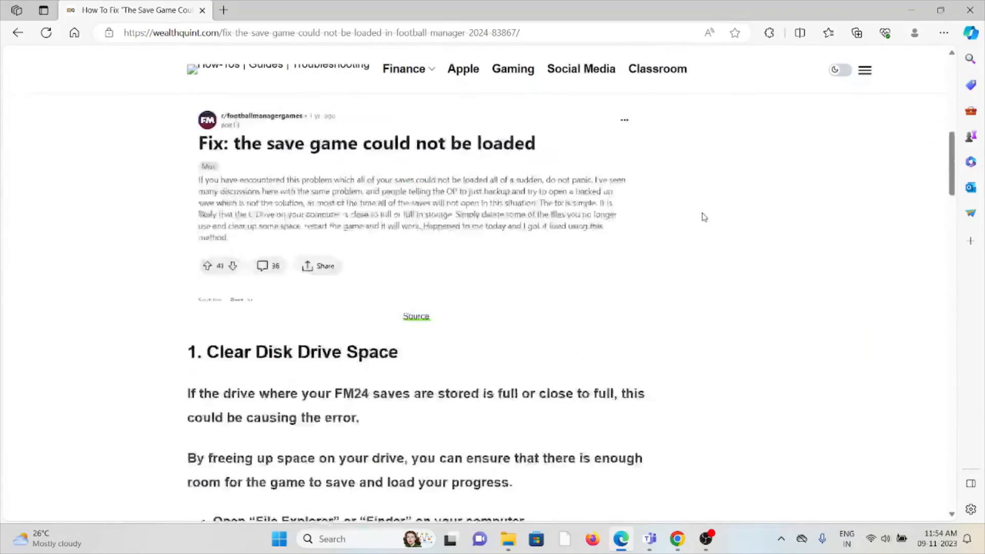
scroll(up, 3)
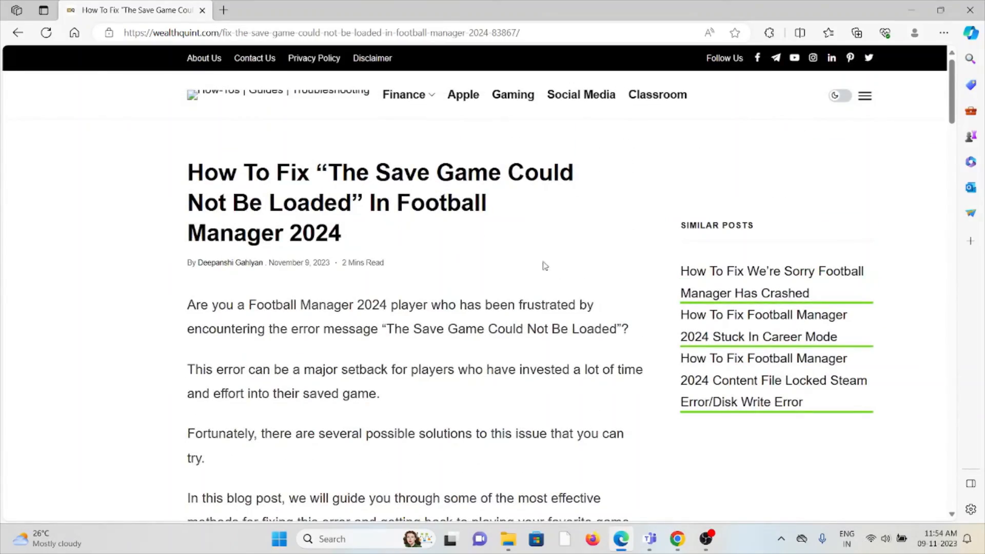